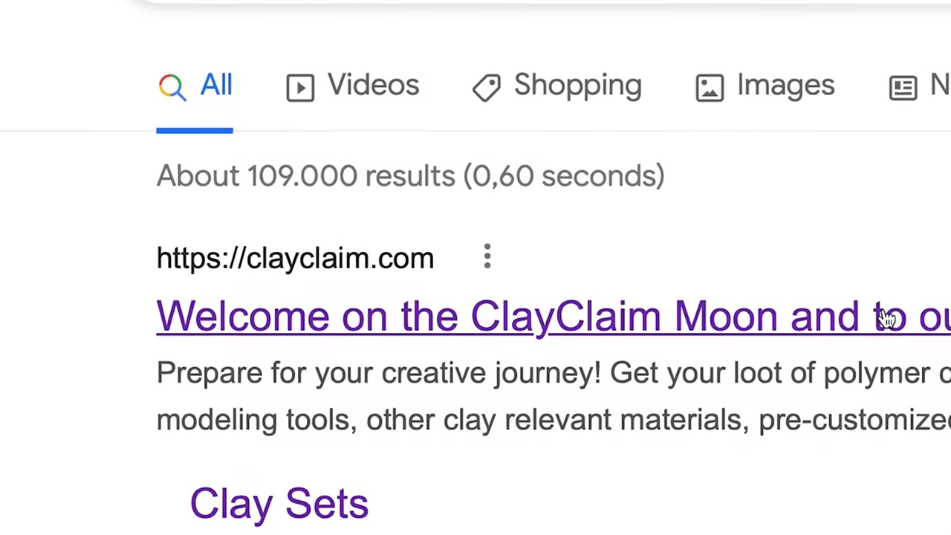
Step: Open the ClayClaim shop site from the 'clayclaim' results to view its YouTube sets
click(552, 316)
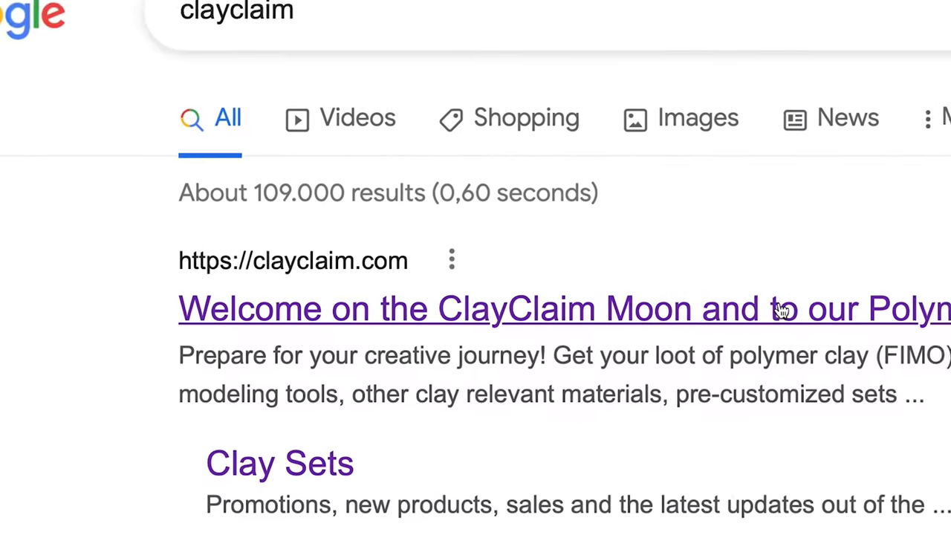
click(564, 308)
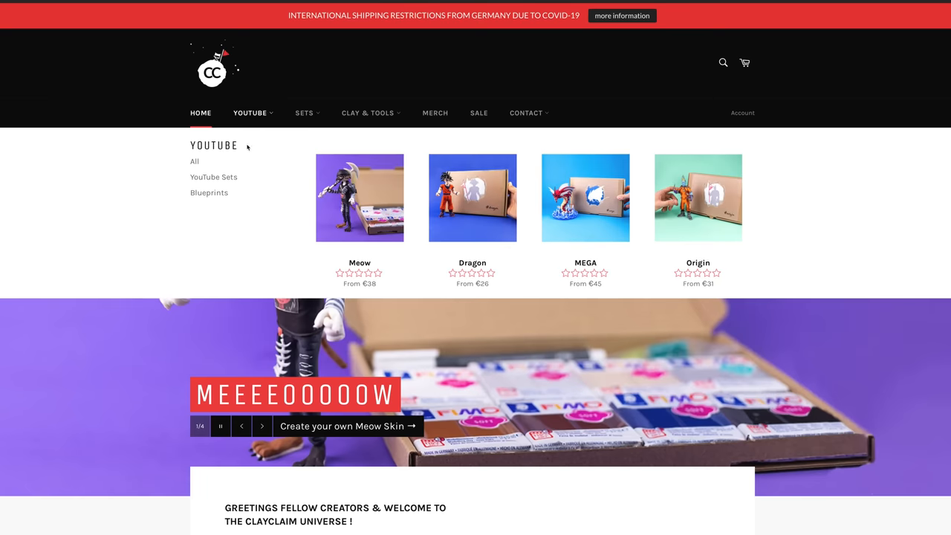